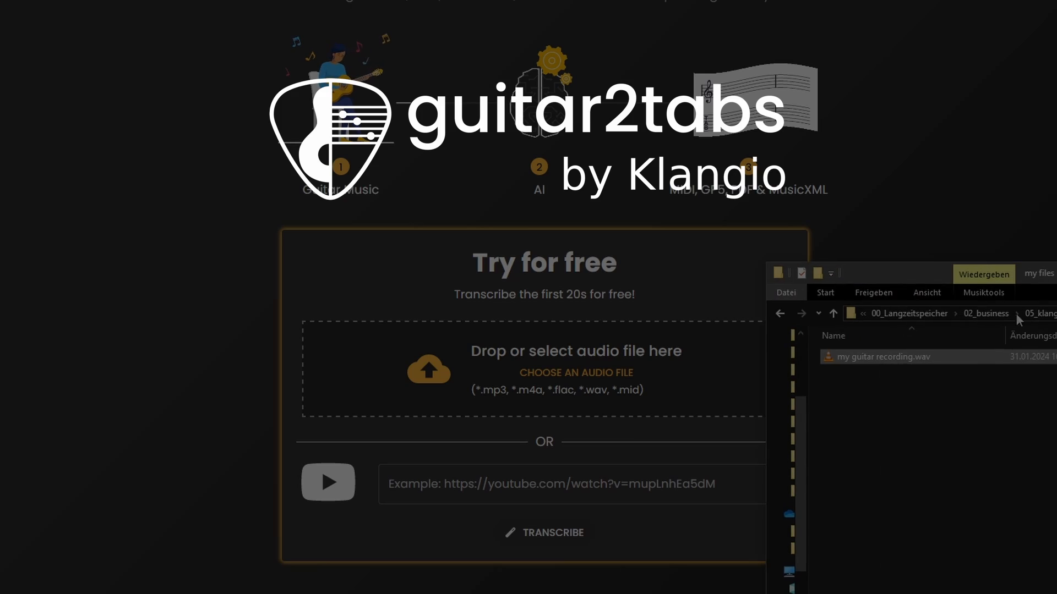
- Export the transcription as a GP5 file via the DOWNLOAD menu's Export GP5 option
click(927, 9)
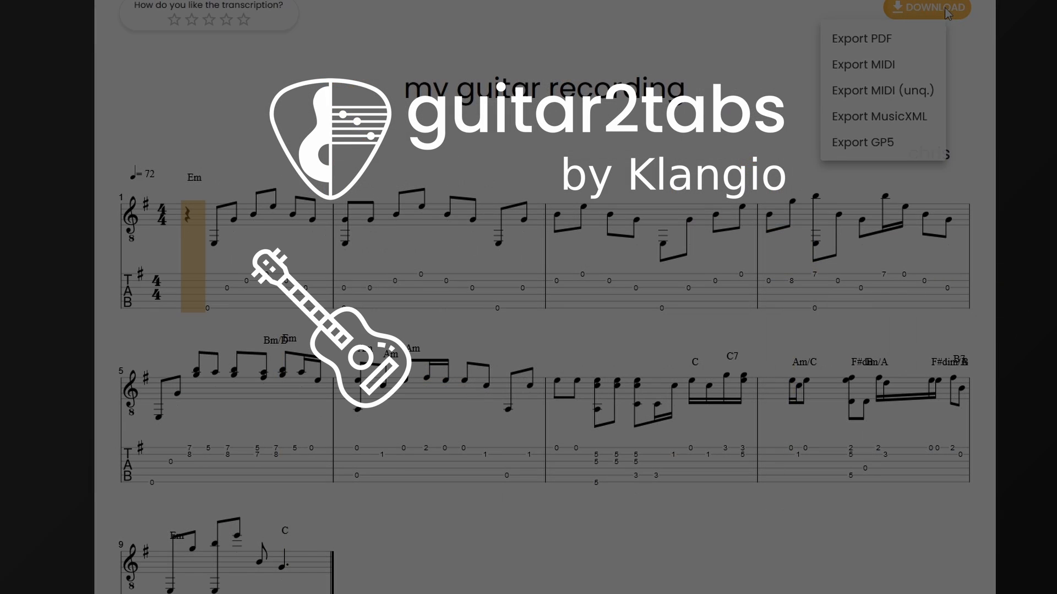
click(862, 142)
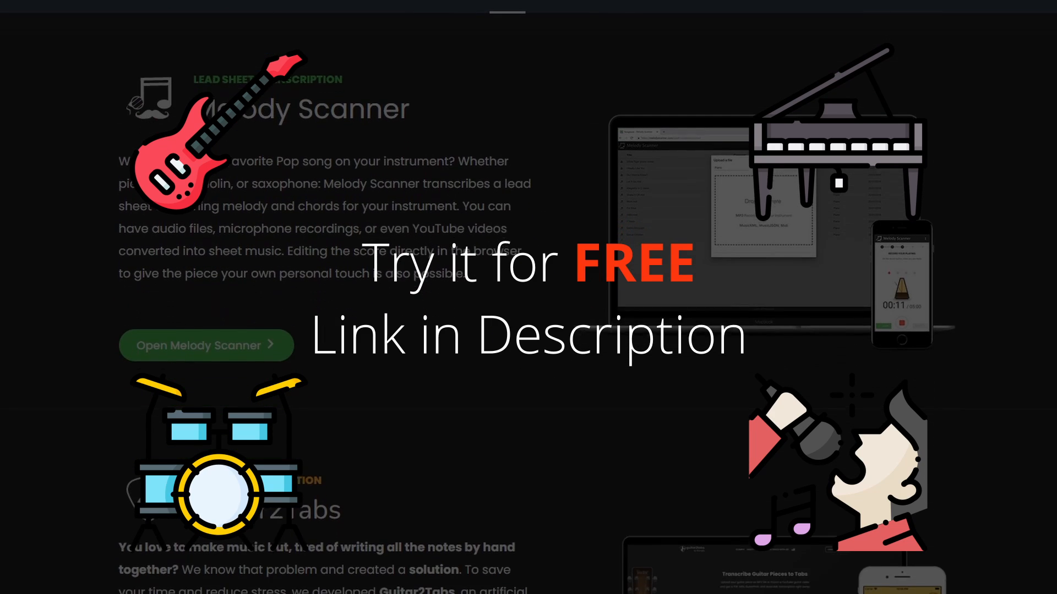
scroll(down, 3)
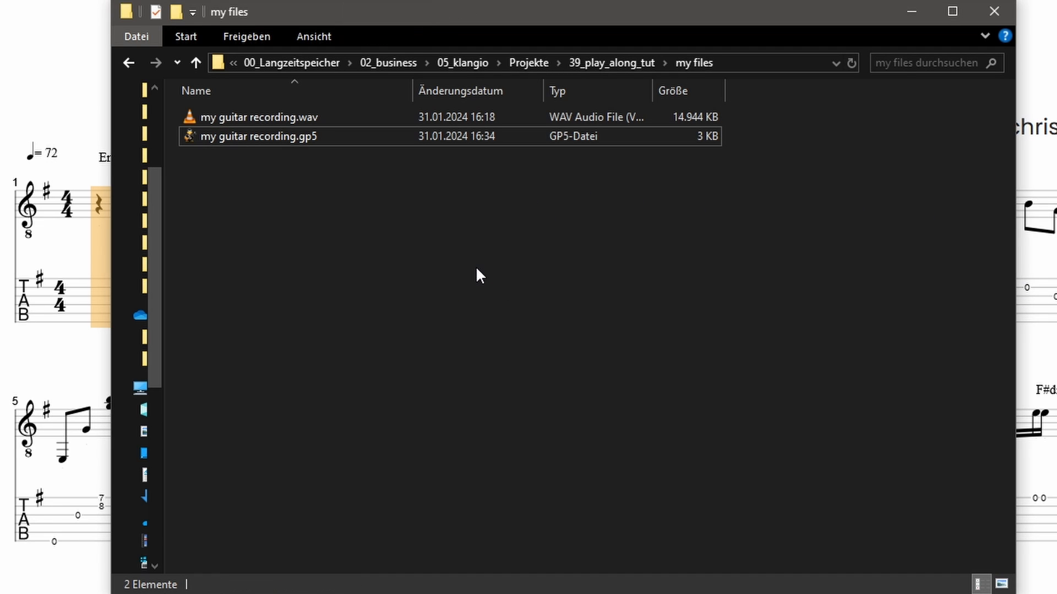
mouse_move(378, 191)
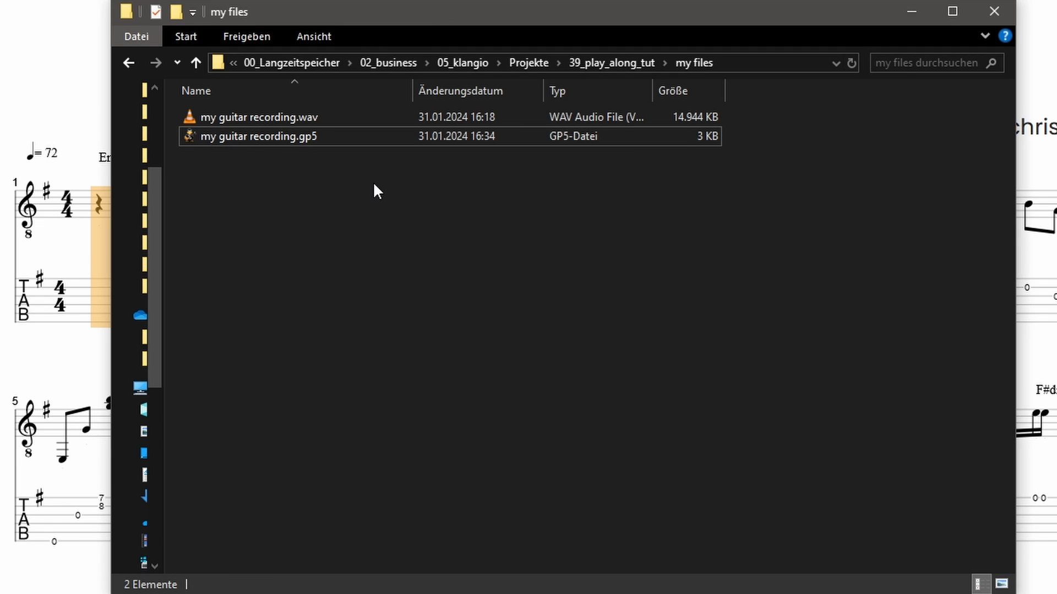
- Launch my guitar recording.gp5 from the my files folder, bringing up TuxGuitar
double_click(260, 136)
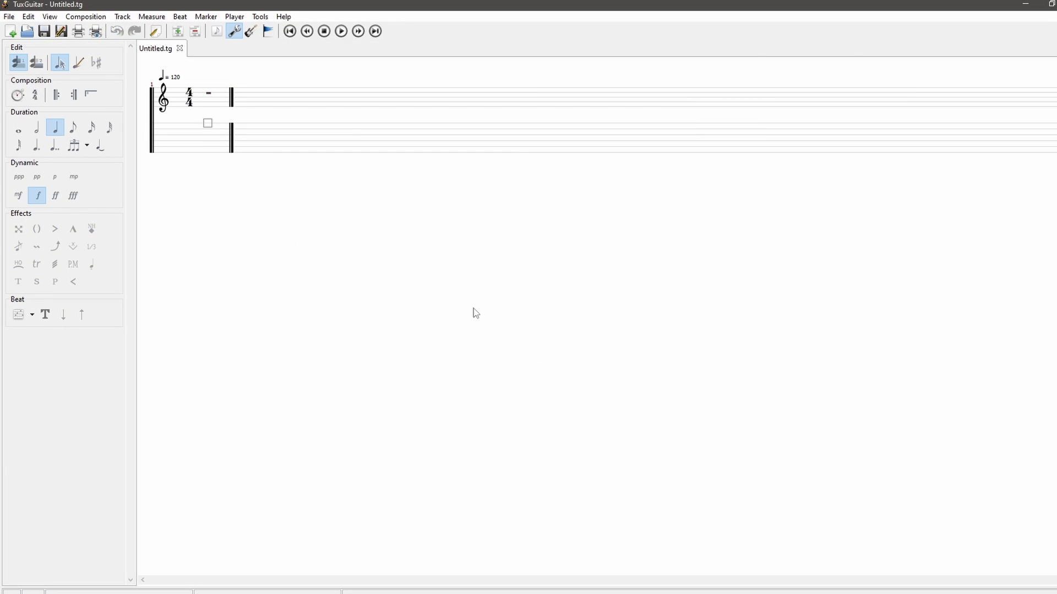
- Load my guitar recording.gp5 and zoom in on the notation in a compact window
click(9, 16)
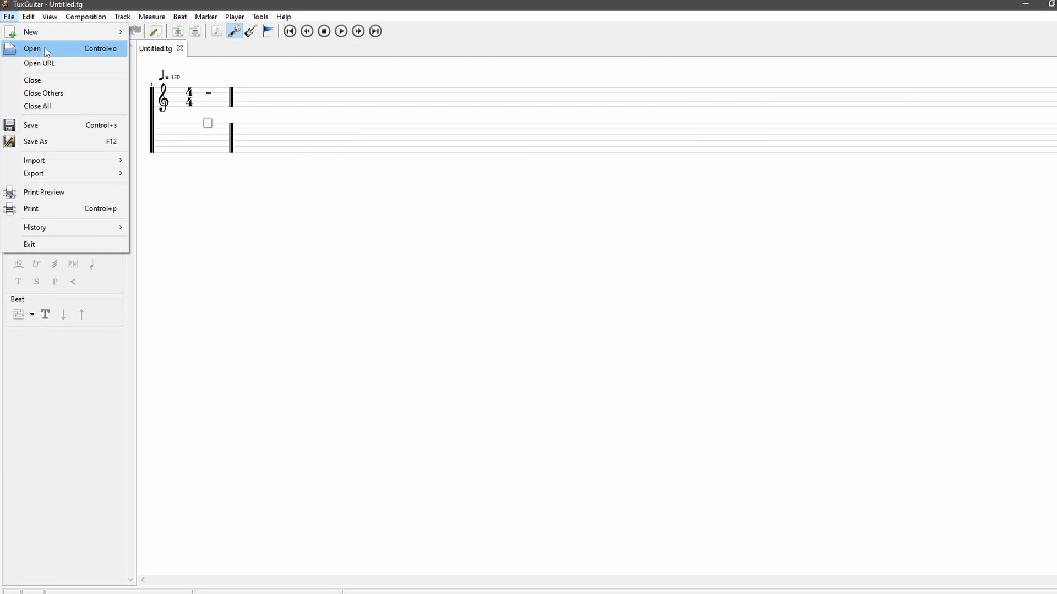
click(32, 47)
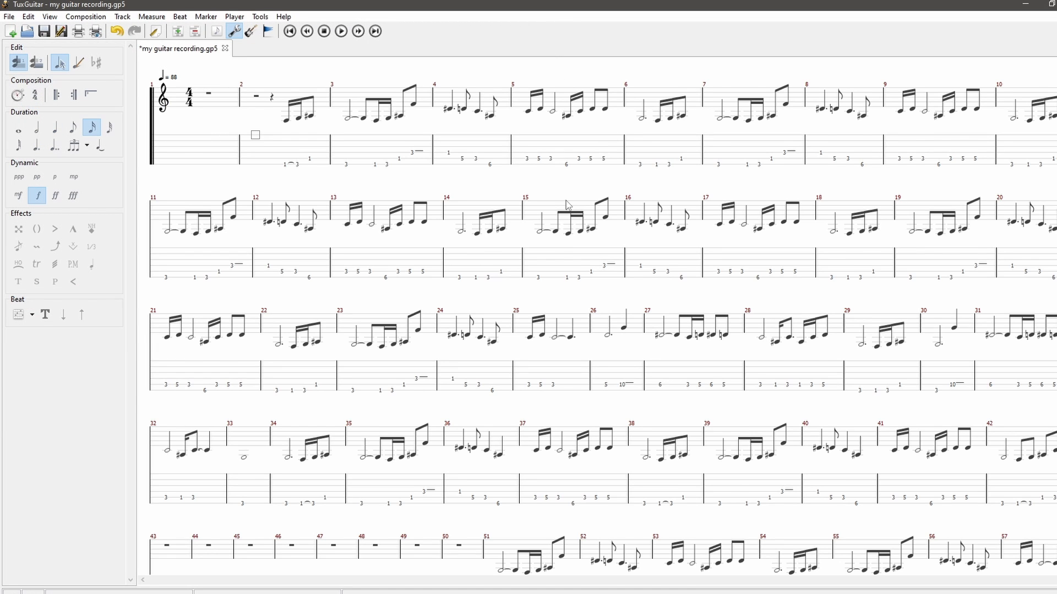
mouse_move(727, 196)
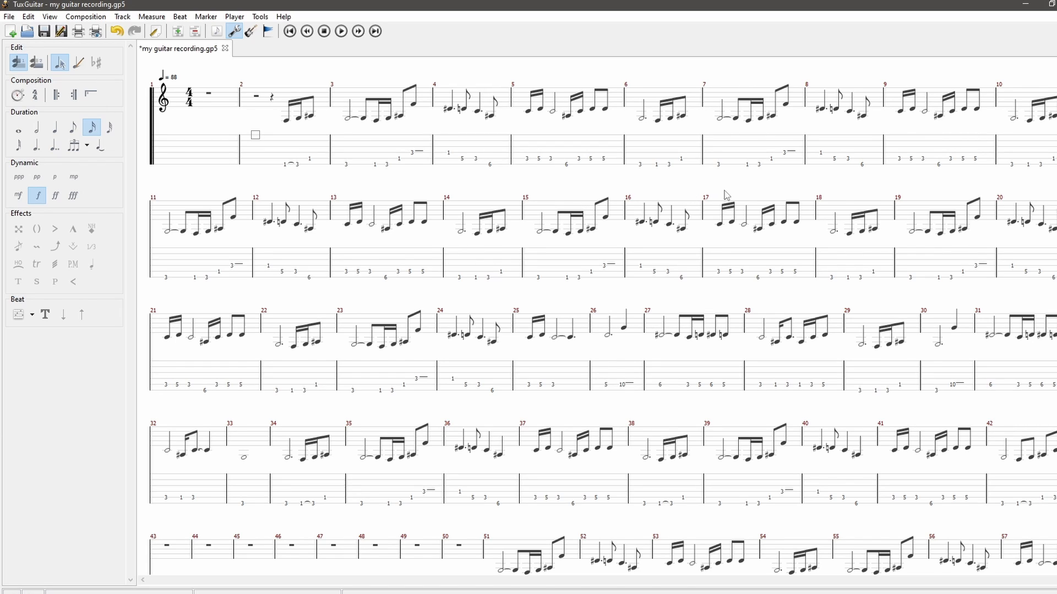
mouse_move(1051, 10)
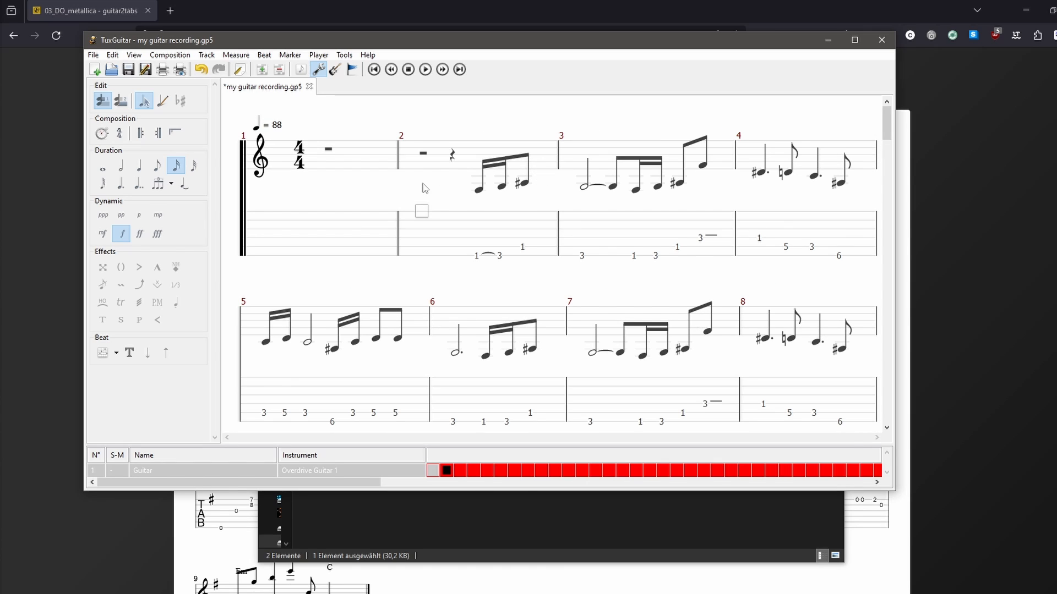
click(133, 55)
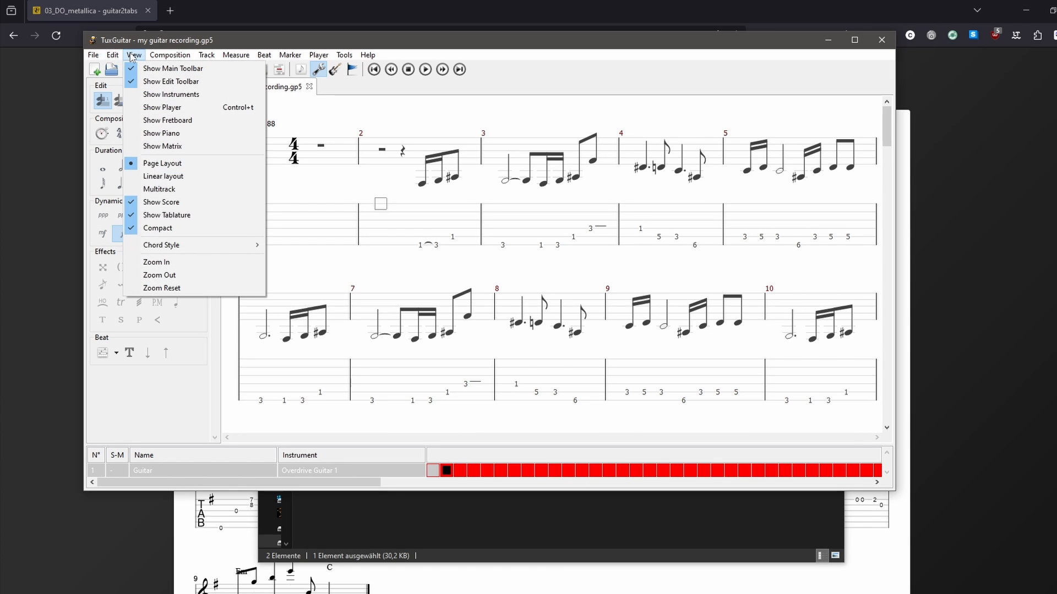
mouse_move(187, 262)
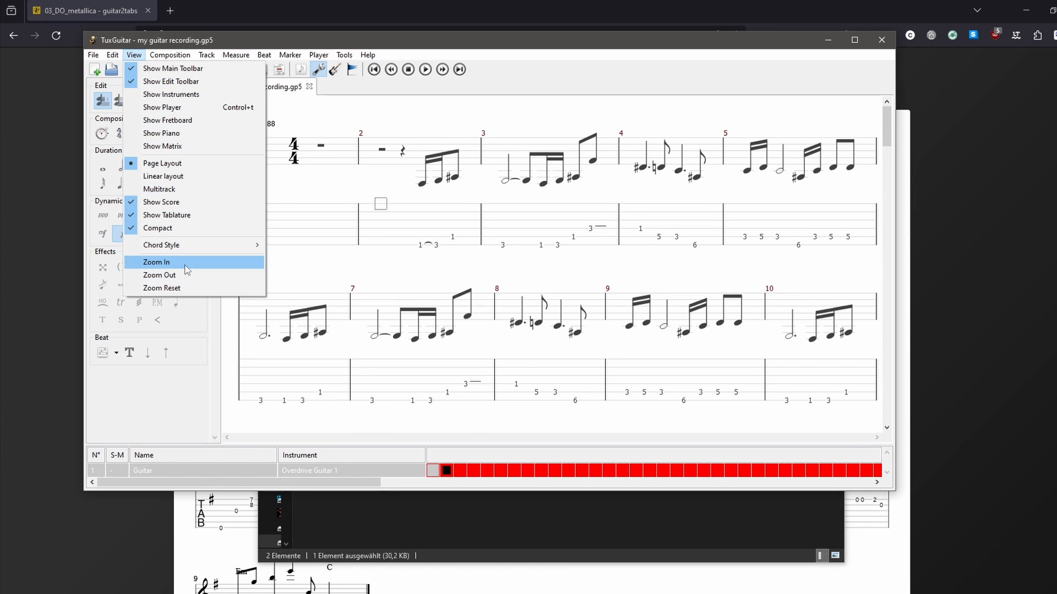
click(155, 262)
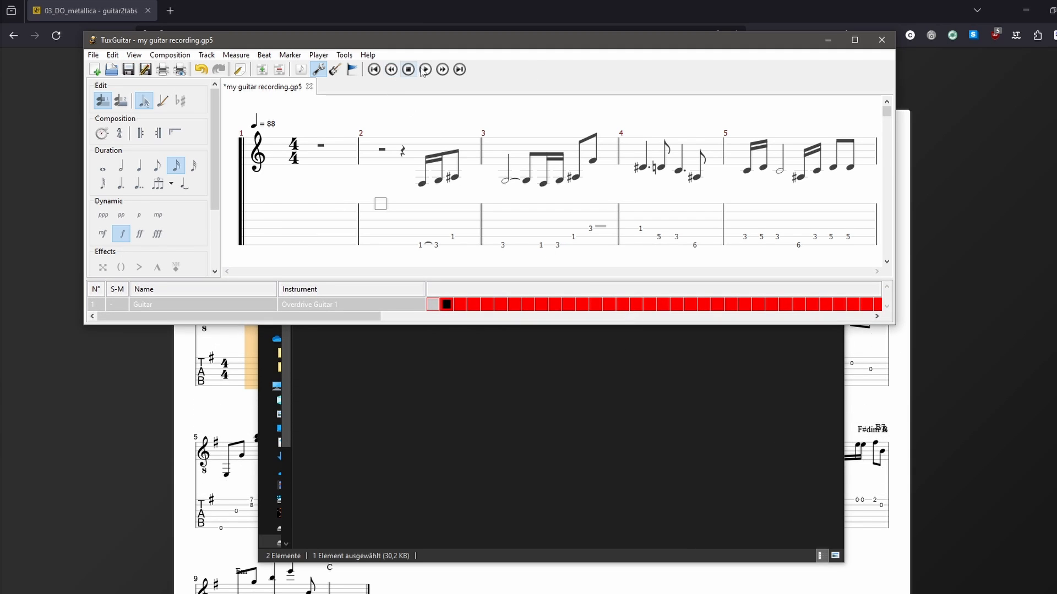
click(425, 68)
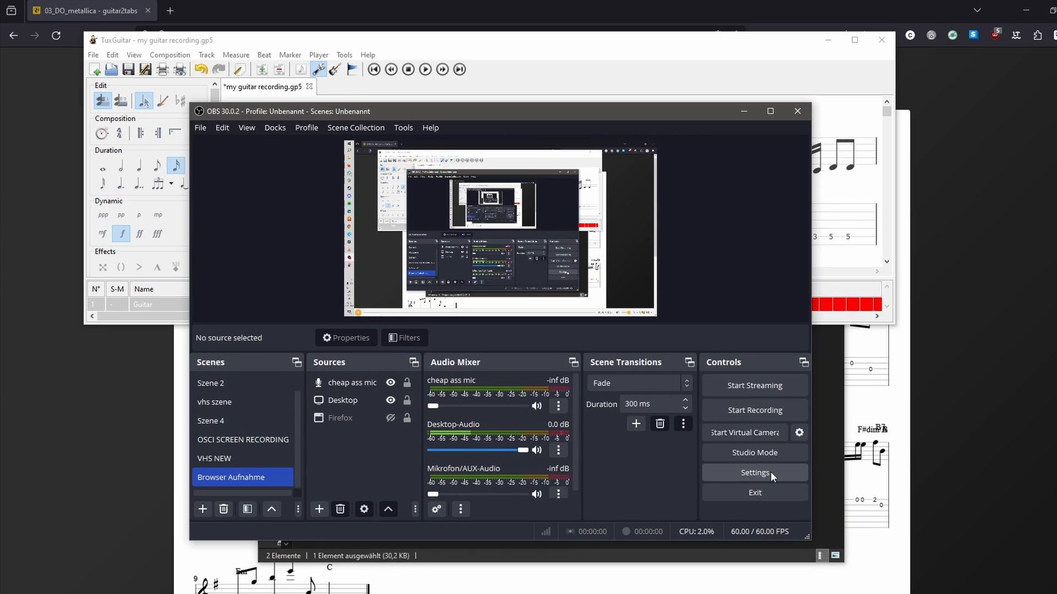
- Check the recording save path under Settings > Output > Recording
click(754, 472)
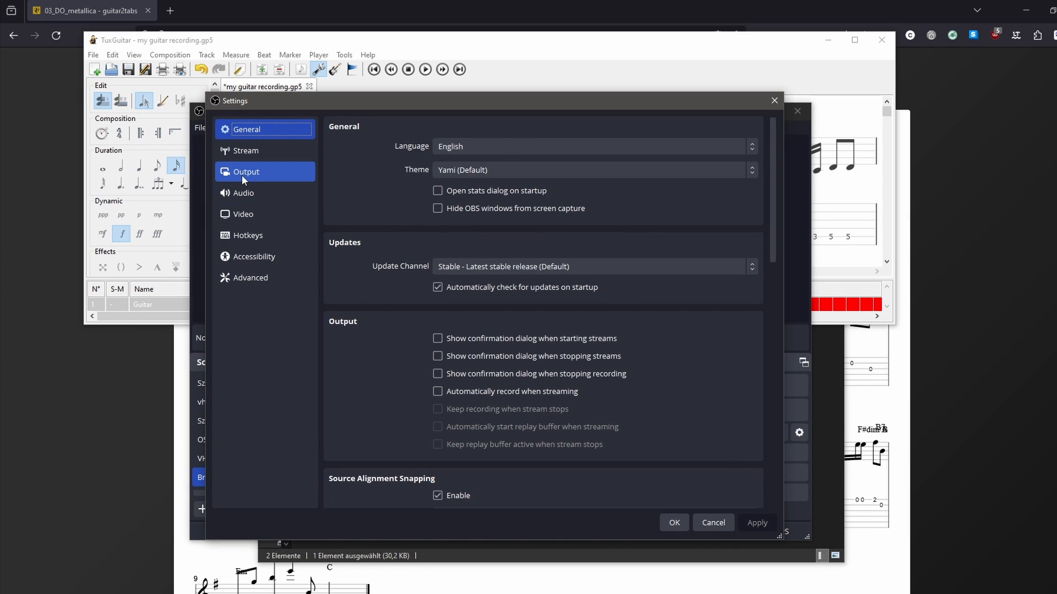
click(245, 172)
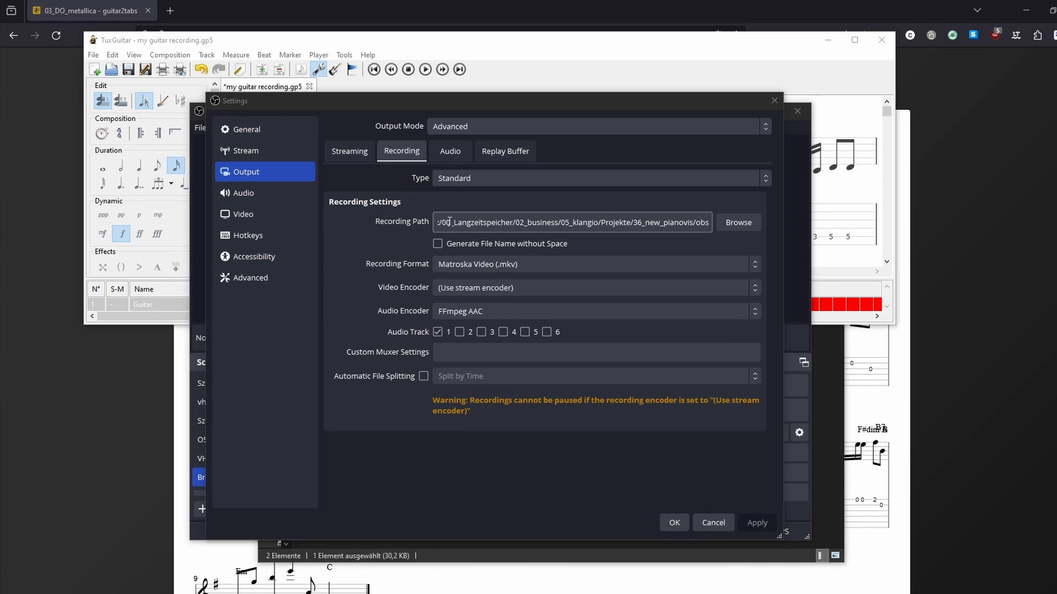
triple_click(571, 221)
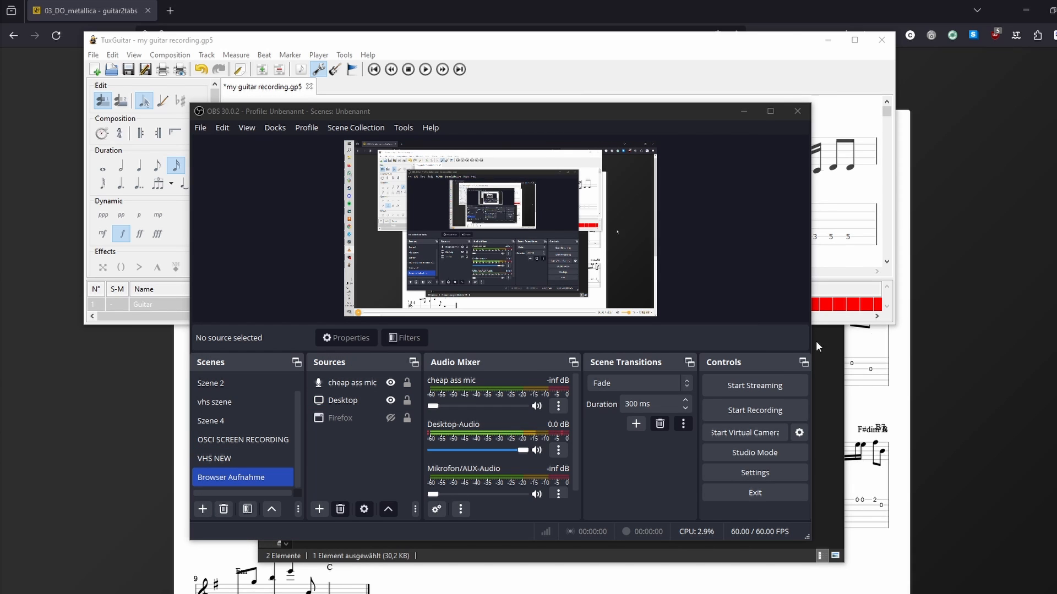
- Create the Tux Guitar Recording scene with a Display Capture source of the whole screen
click(203, 509)
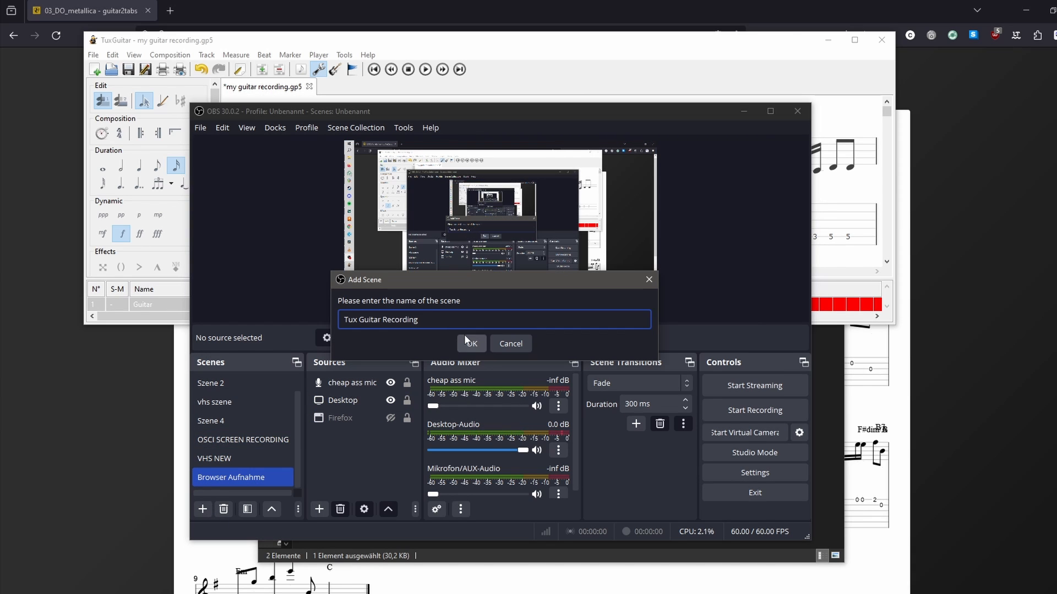
click(471, 343)
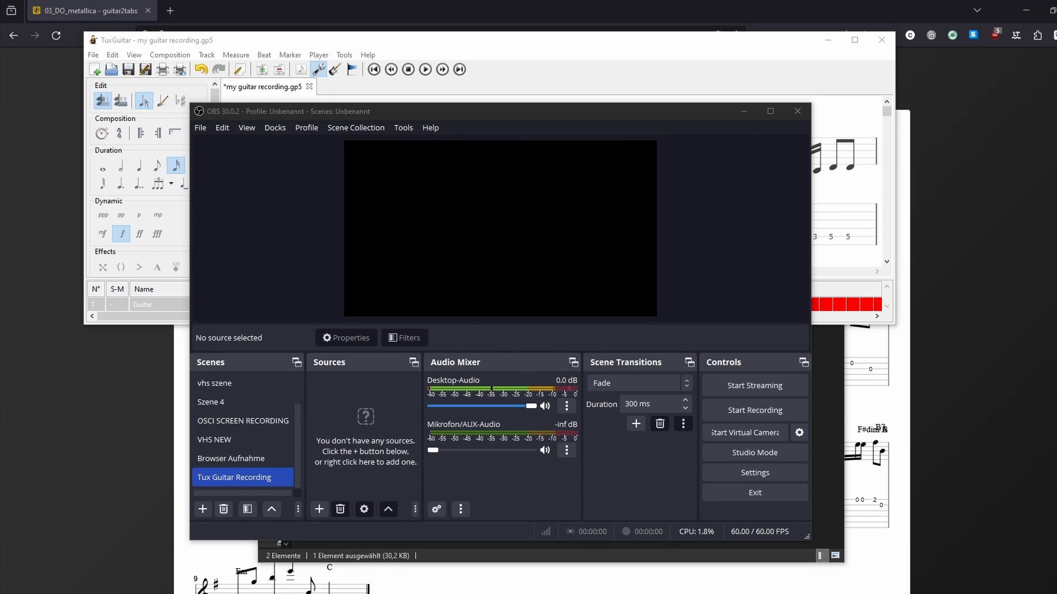
click(319, 509)
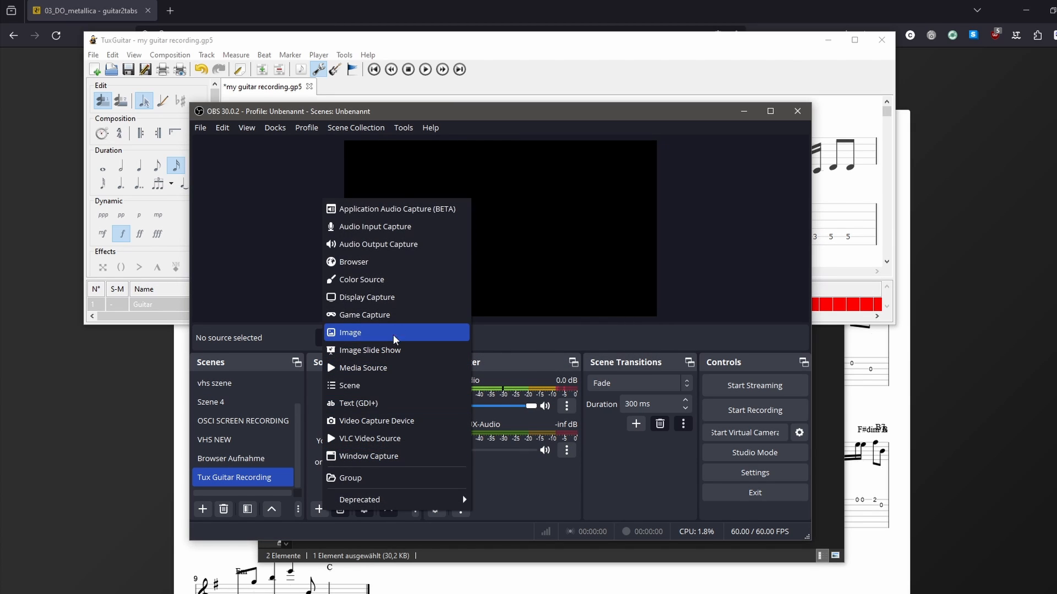
click(366, 297)
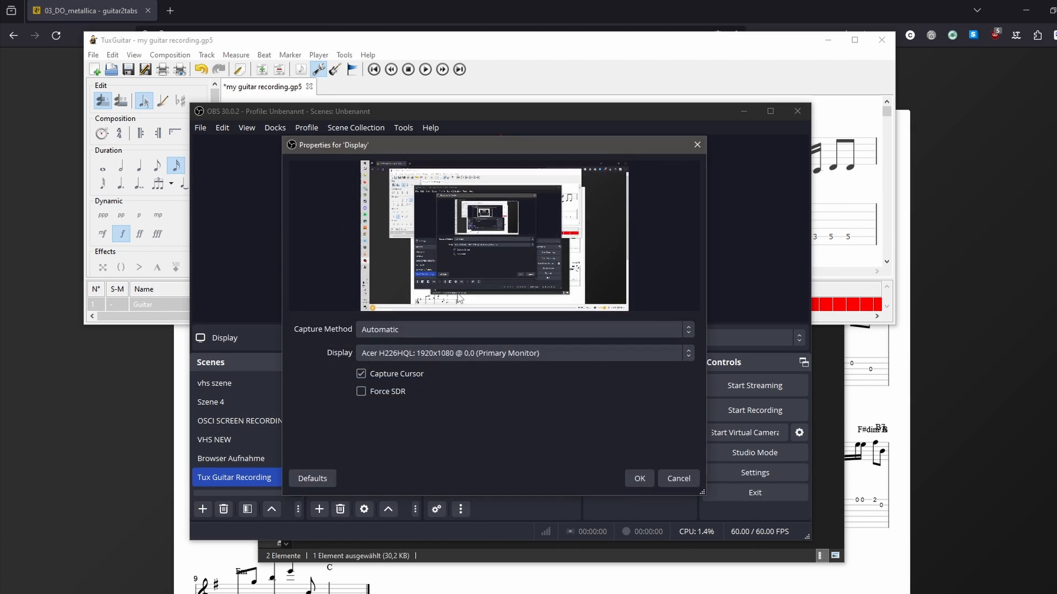
click(638, 479)
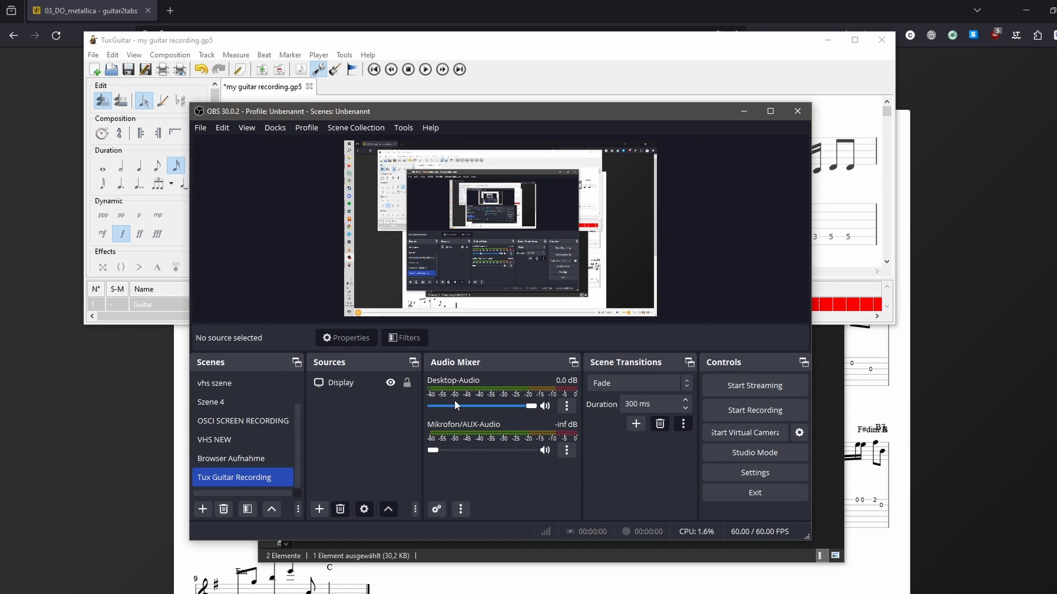
mouse_move(560, 392)
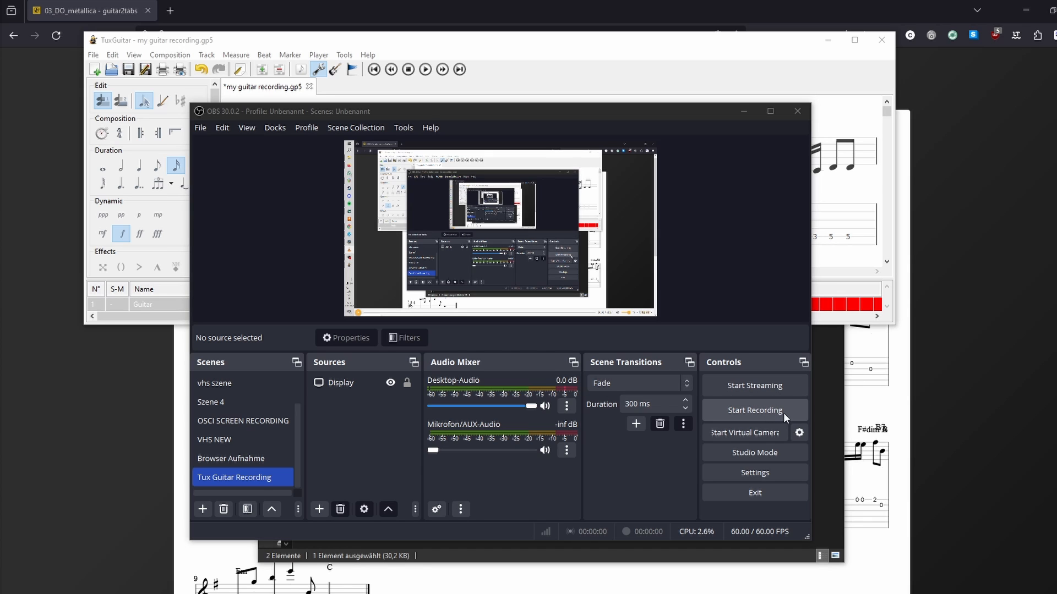
mouse_move(777, 419)
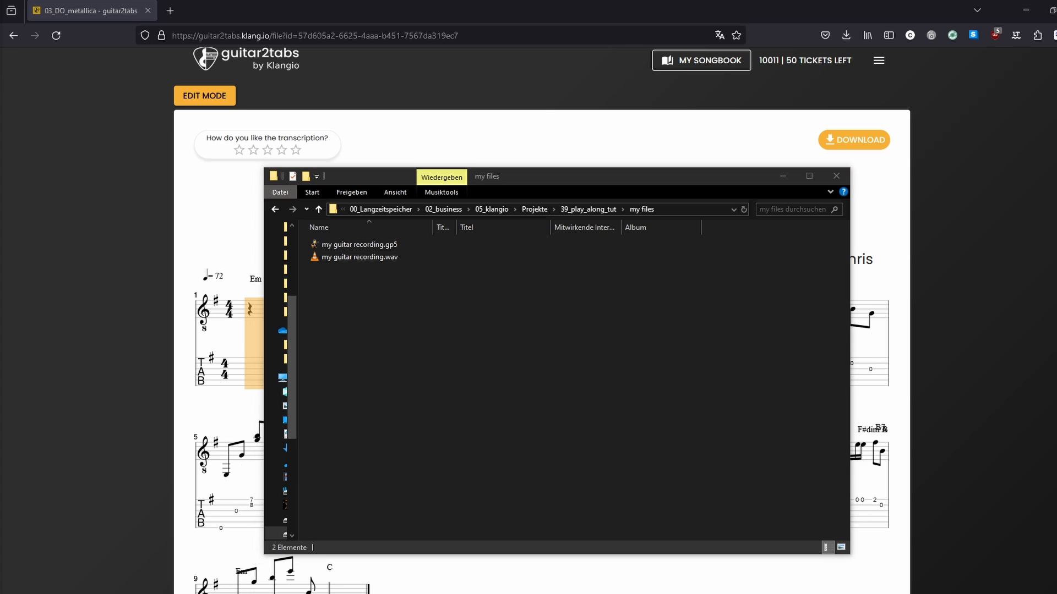
- Select and play the video recording in the 39_play_along_tut > my files folder
click(359, 269)
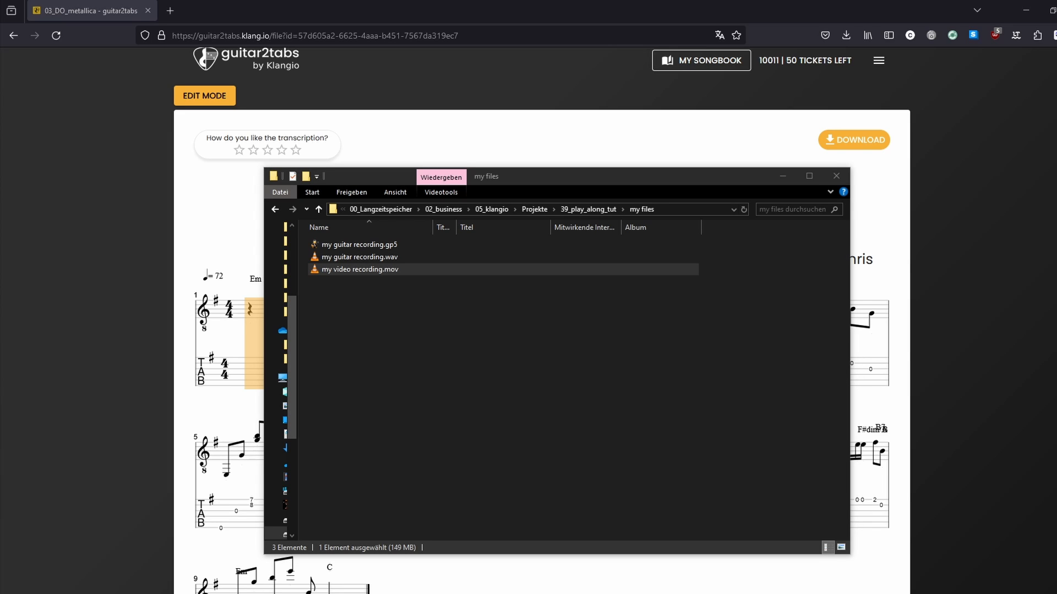
mouse_move(763, 351)
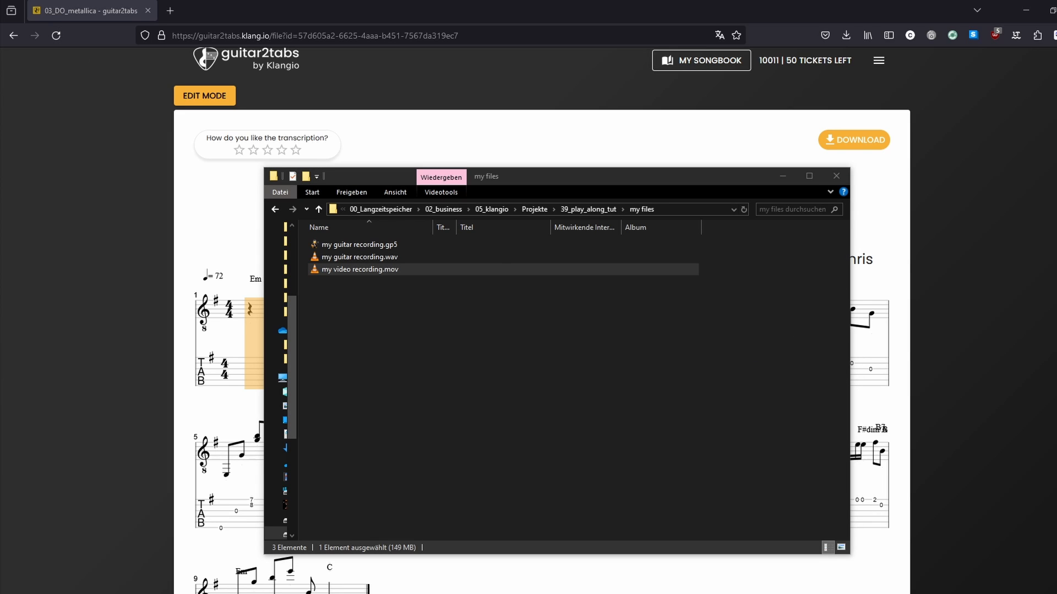
double_click(360, 268)
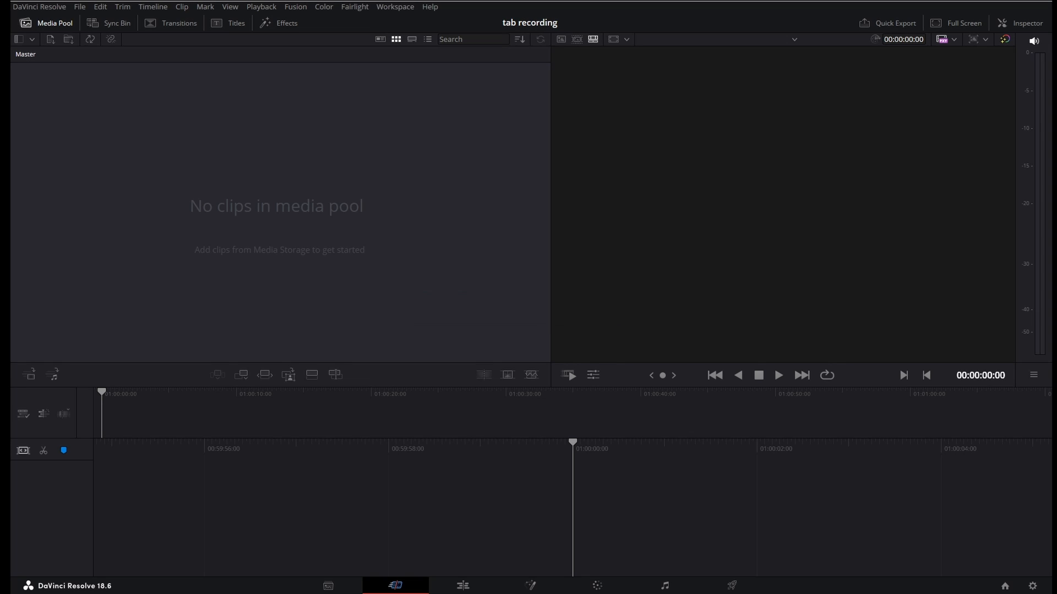
- On the Edit page, import the recordings and drop the guitarist video and screen recording onto V1 and V2
click(461, 585)
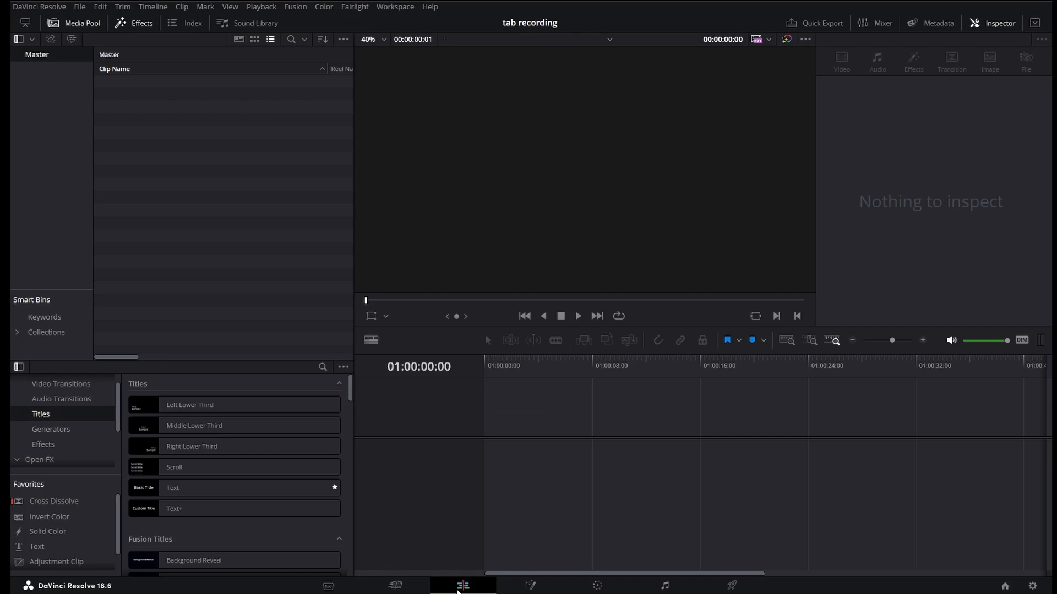
drag(634, 208, 183, 139)
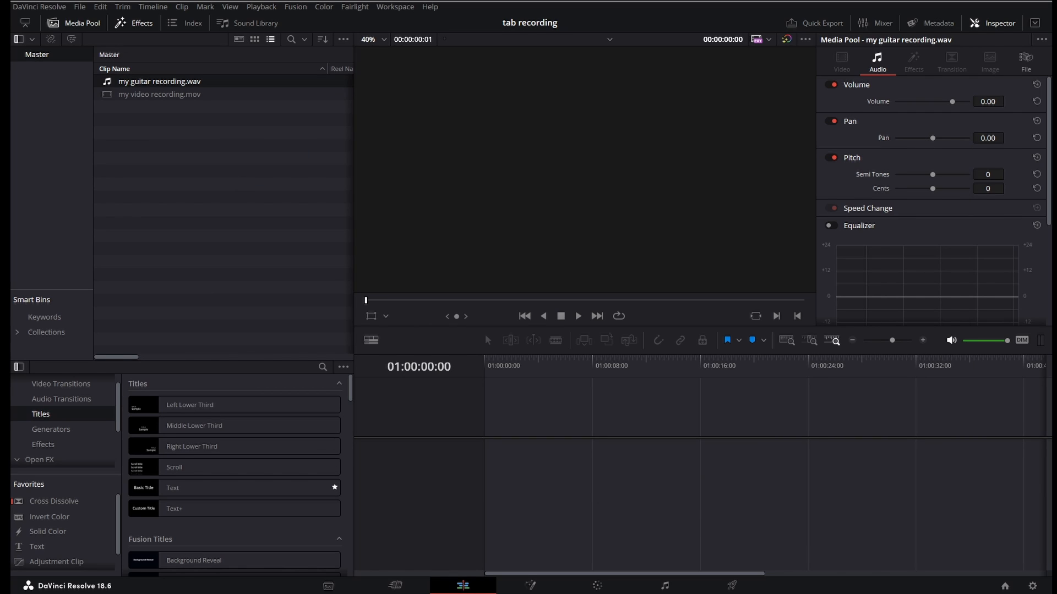
drag(158, 94, 606, 417)
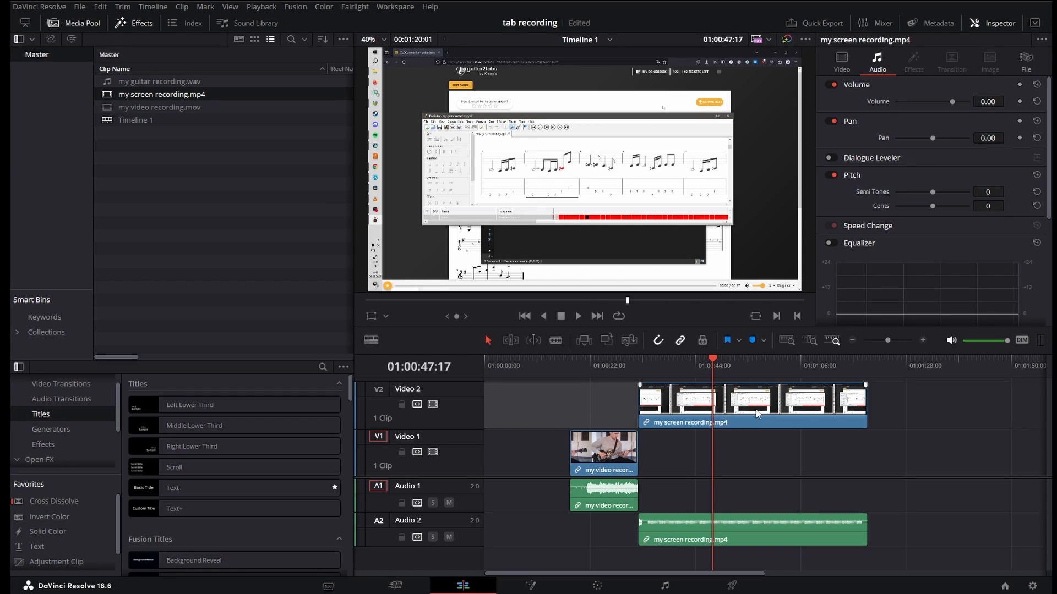
- Crop the V2 screen recording to the tab strip, then raise its Zoom and adjust Position X/Y
click(726, 403)
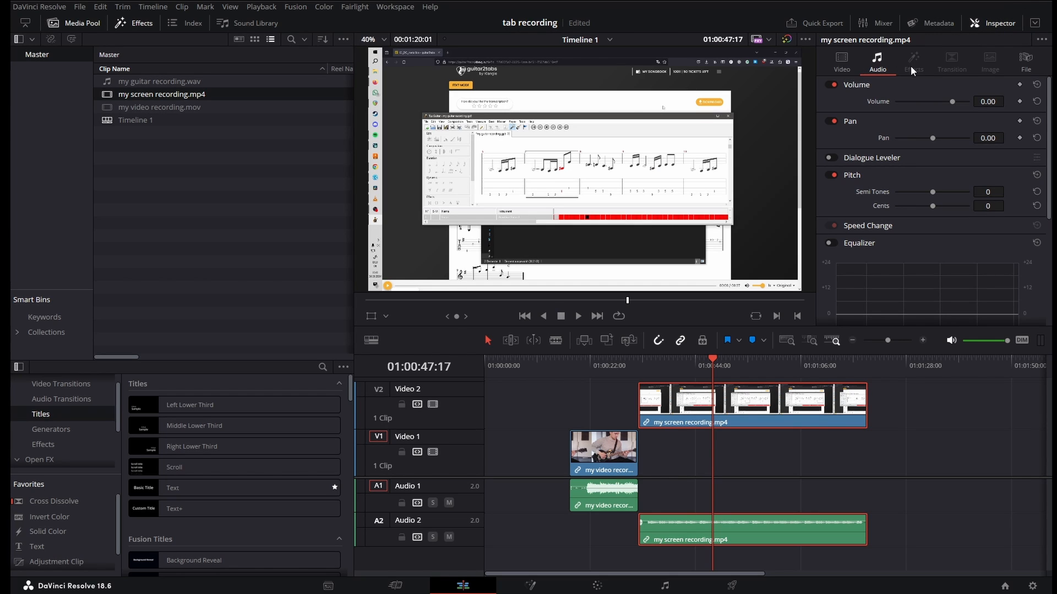
click(841, 61)
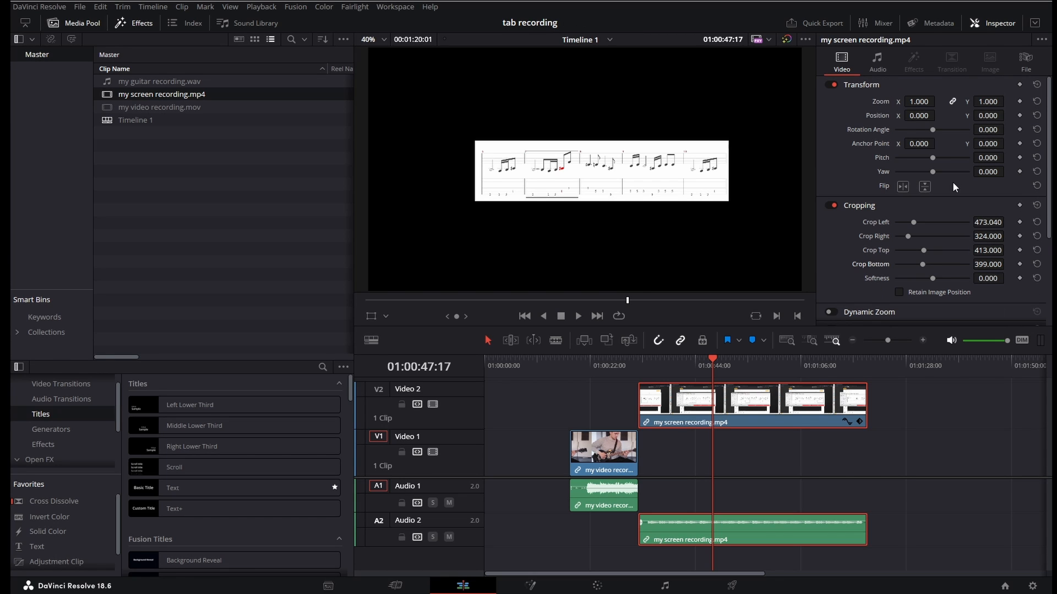
click(938, 100)
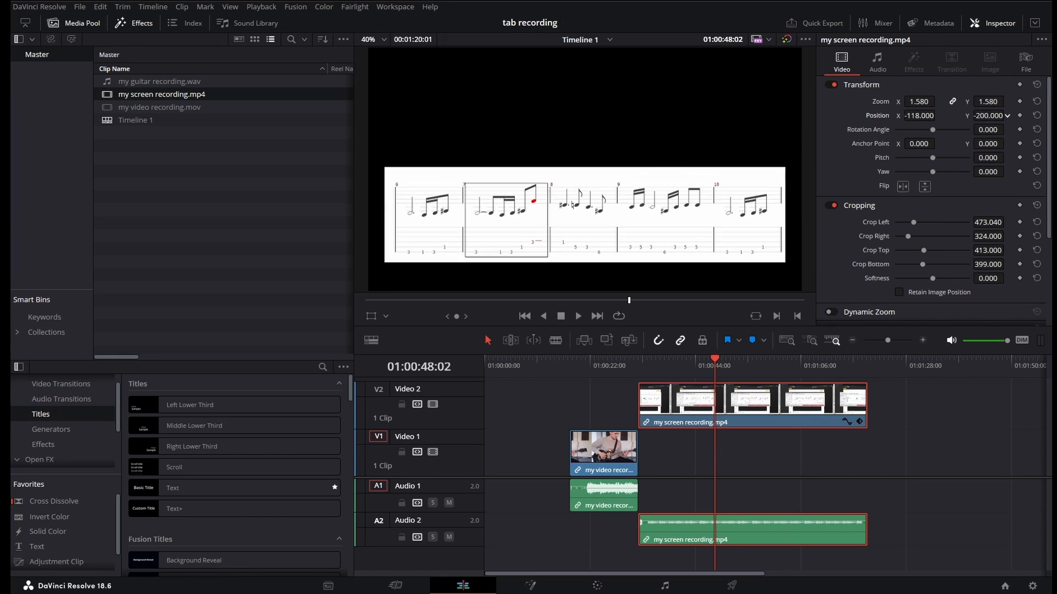
click(938, 99)
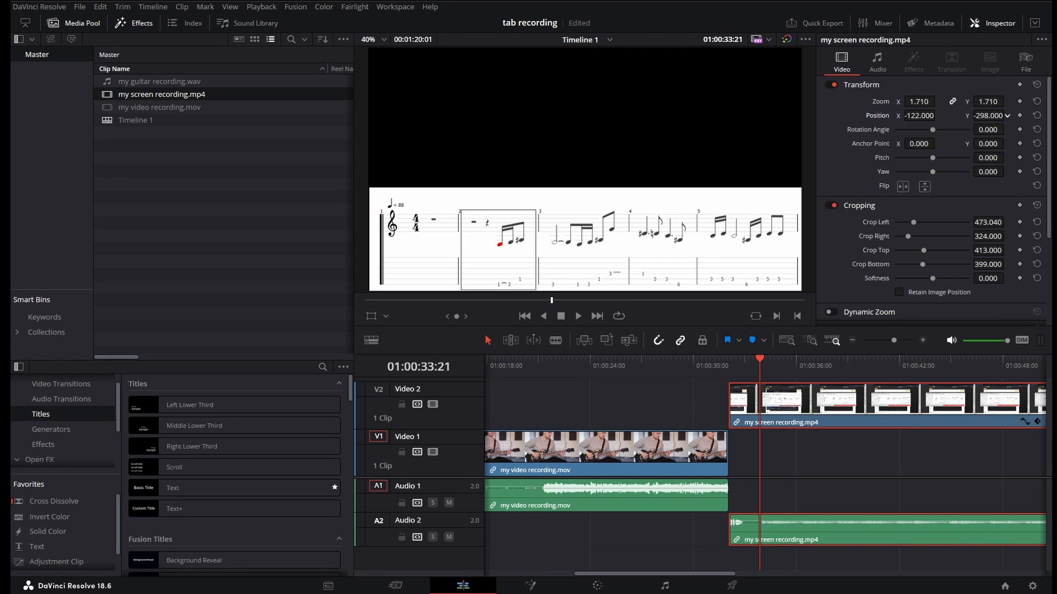
- Fine-tune the tab strip's Position Y and set the guitarist video's Position Y to 464
click(1006, 112)
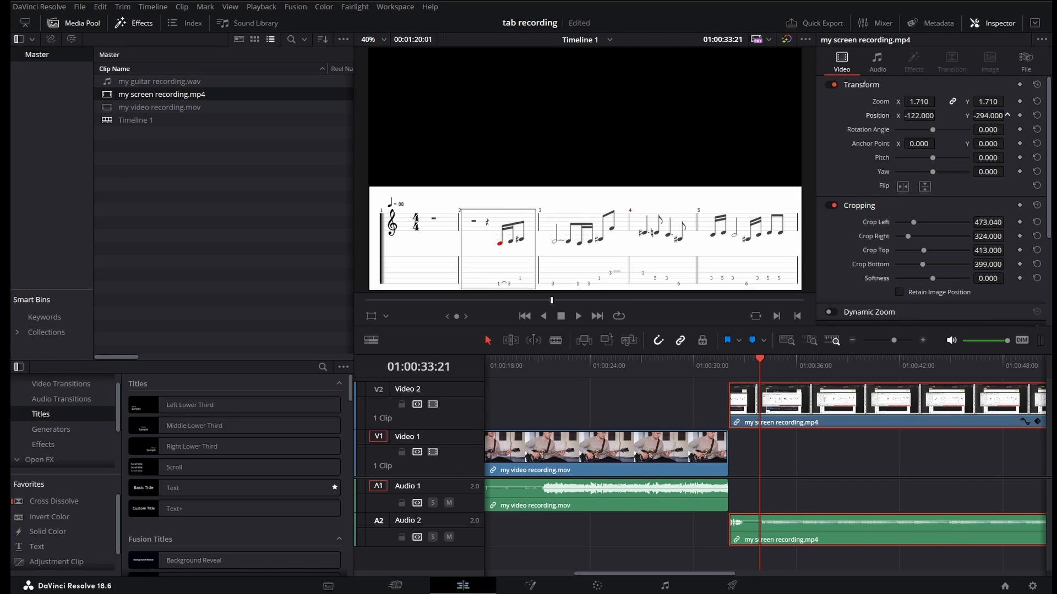
mouse_move(730, 141)
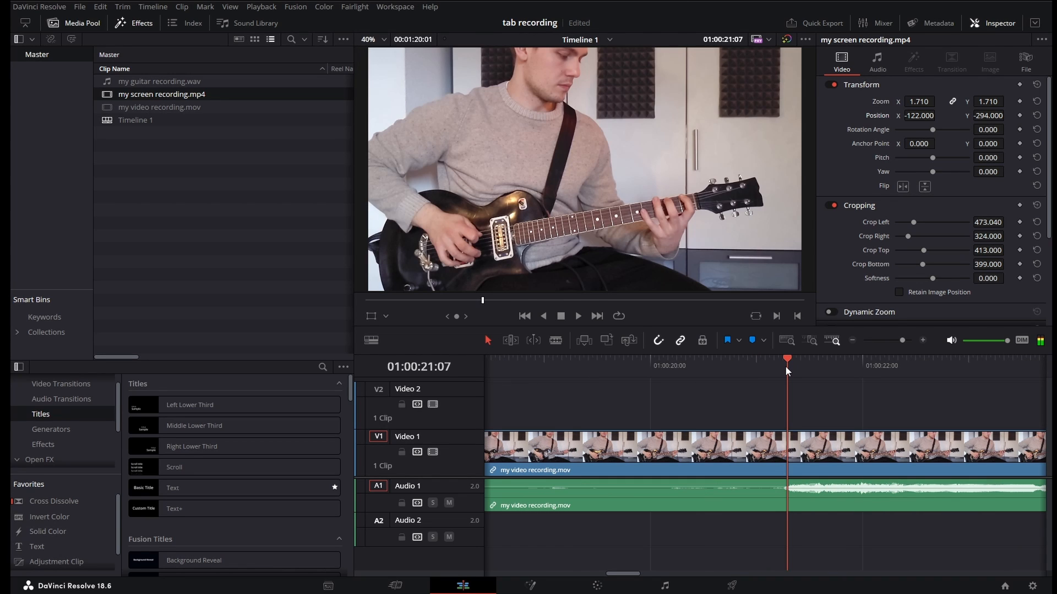
mouse_move(786, 374)
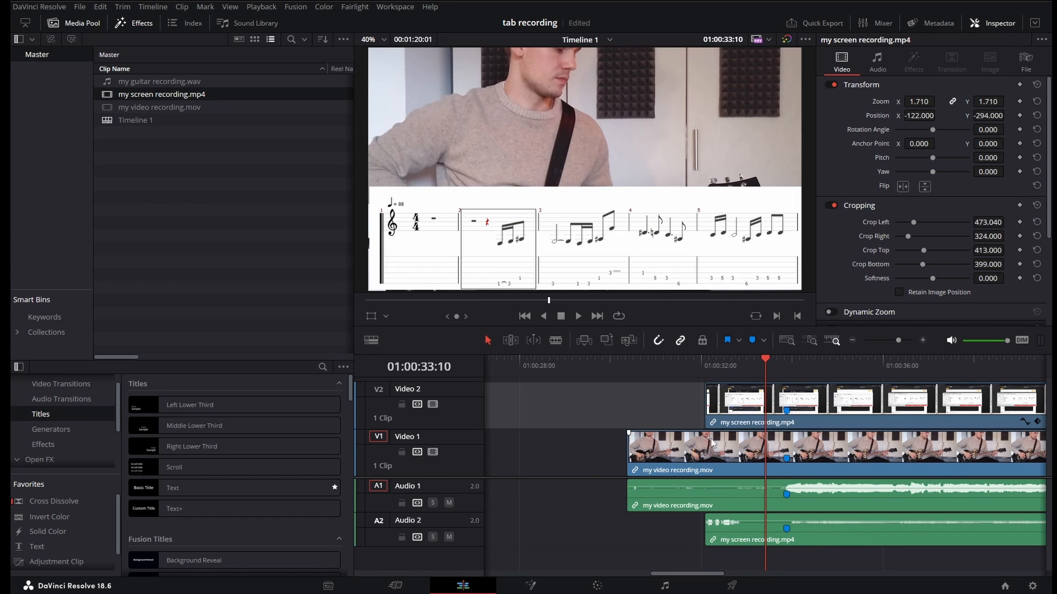
click(708, 451)
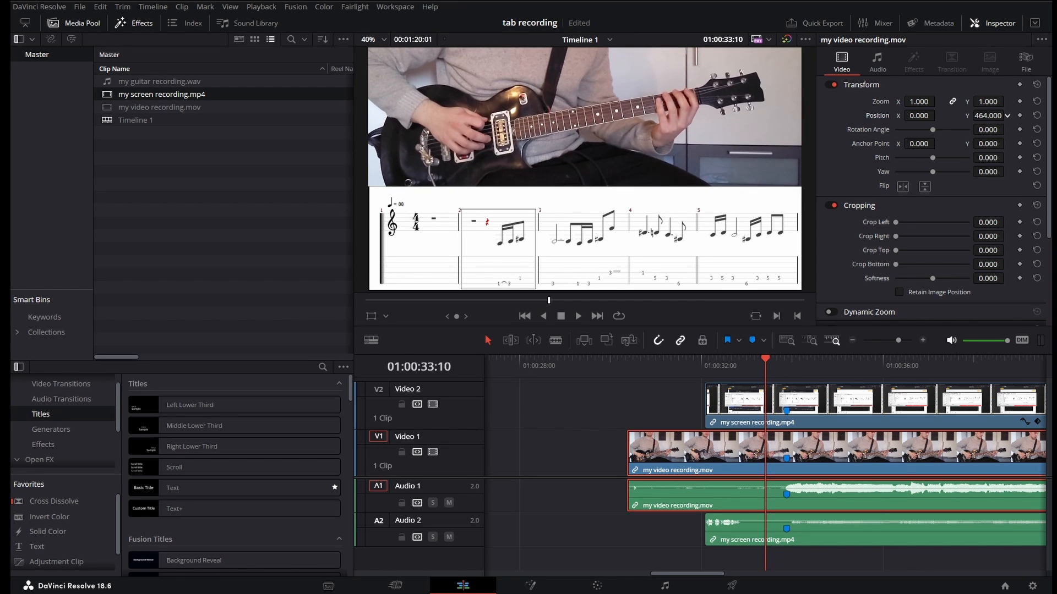
click(577, 316)
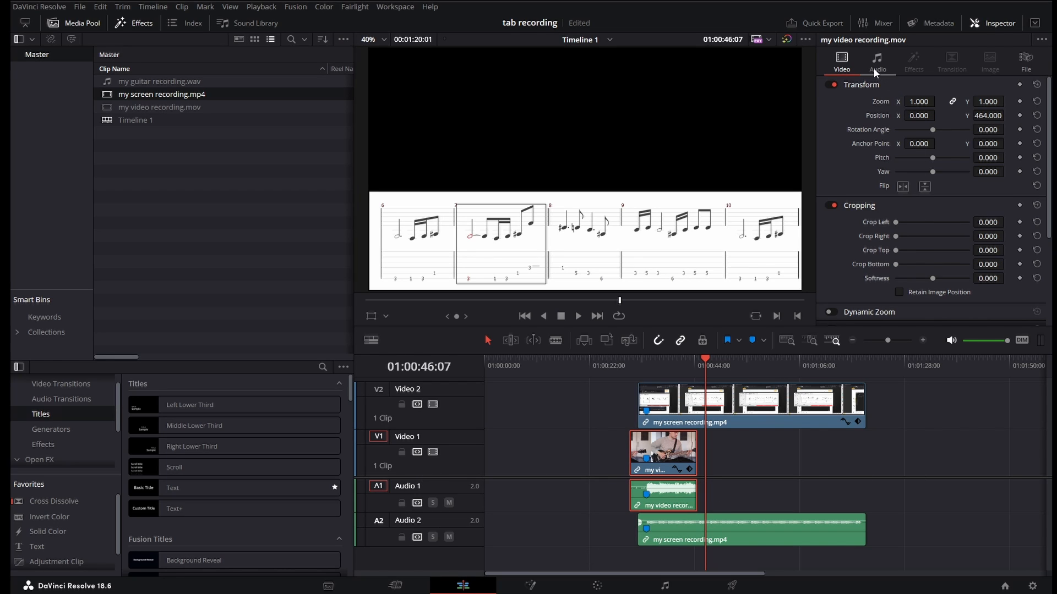
- Adjust the guitarist clip's audio settings in the Inspector's Audio panel
click(877, 61)
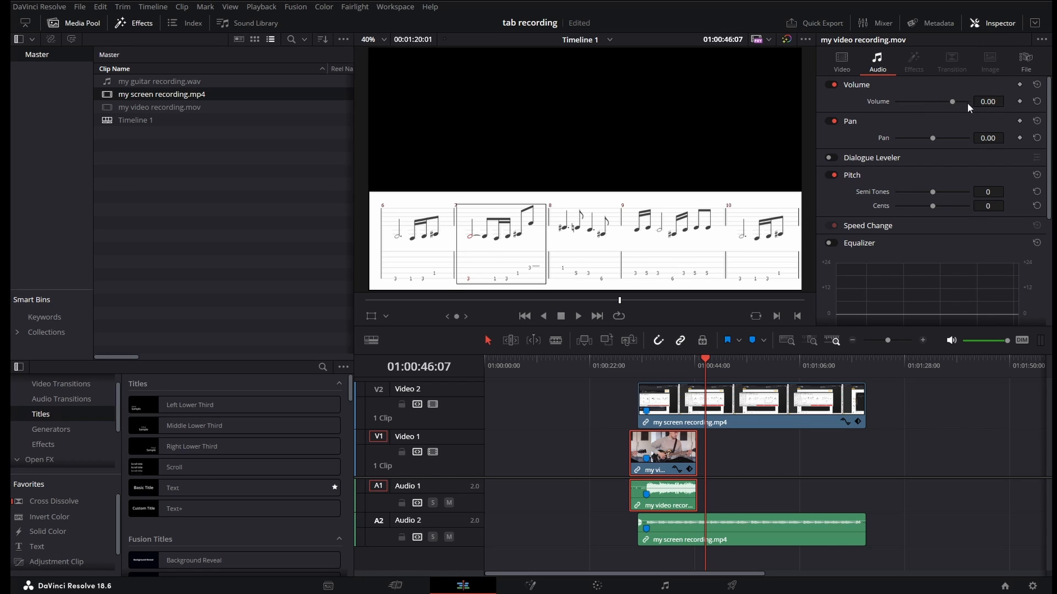
mouse_move(746, 455)
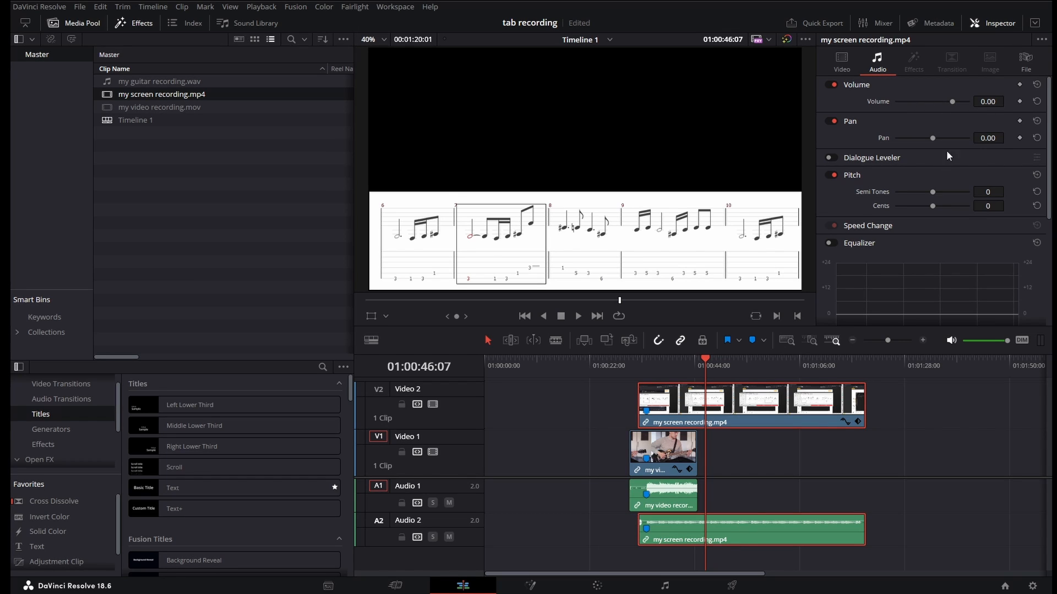
drag(951, 101, 914, 101)
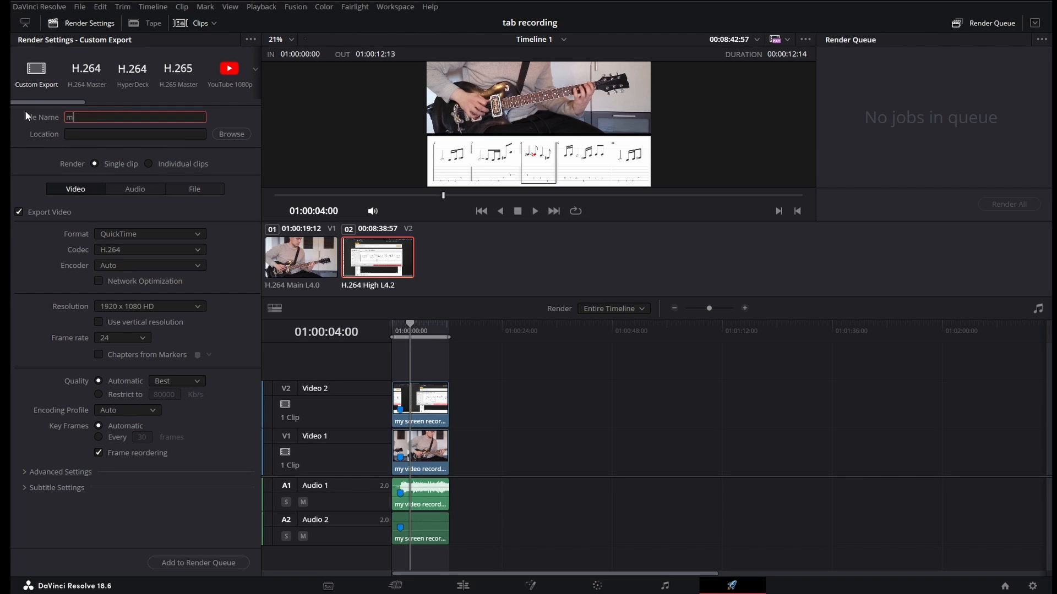
- Name the export my playalong video, set the my files output folder, keep QuickTime, and add it to the render queue
text(y playalong video)
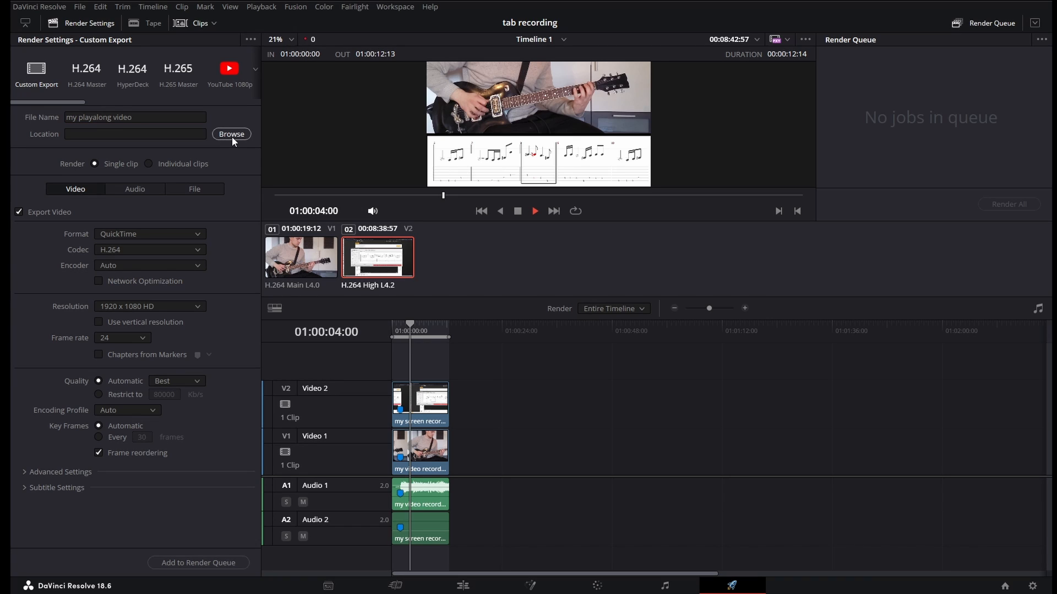
click(231, 133)
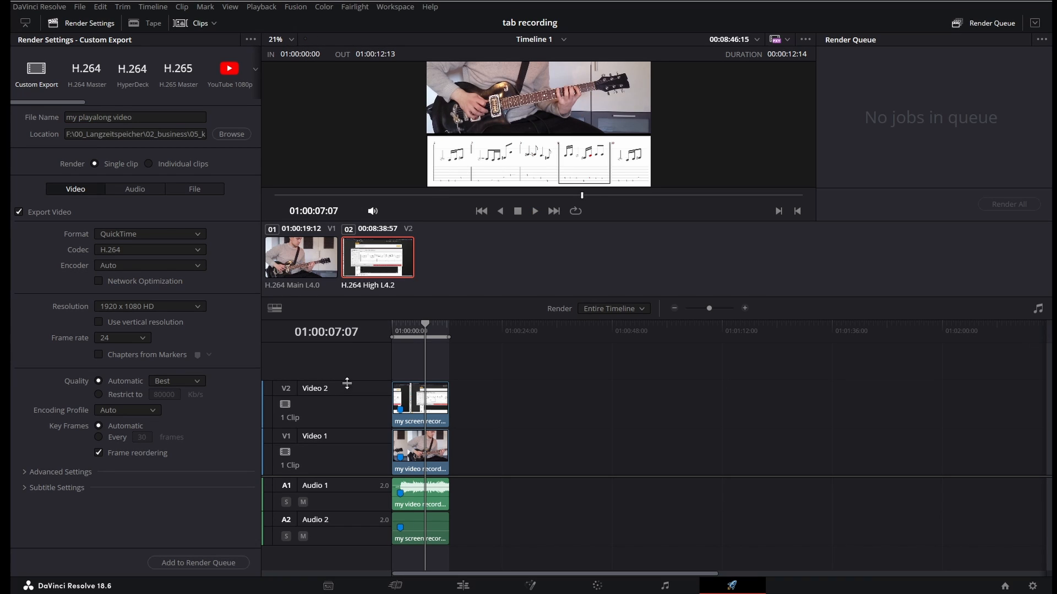
click(149, 233)
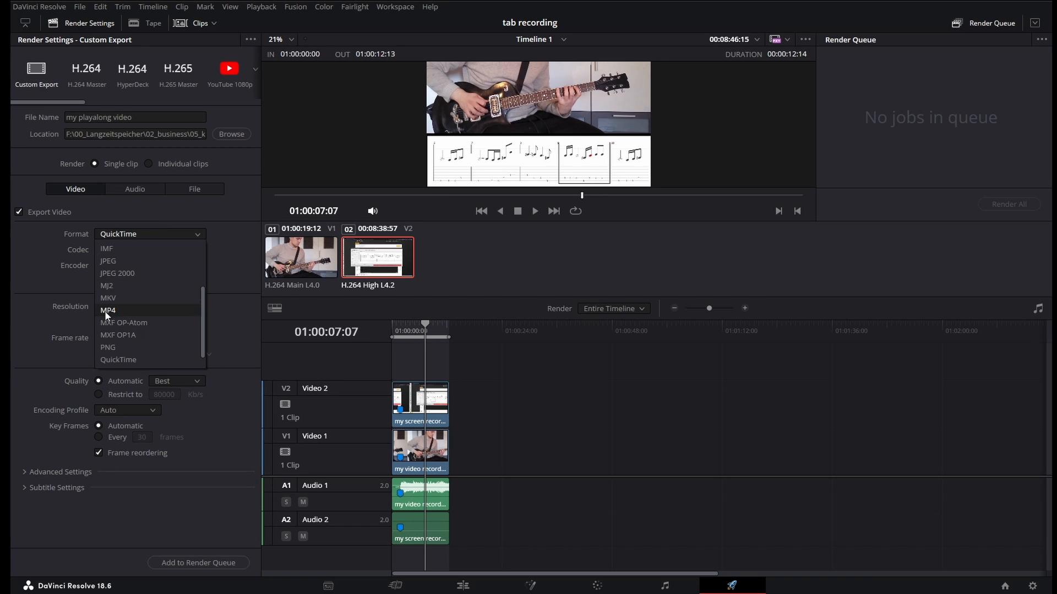
click(117, 359)
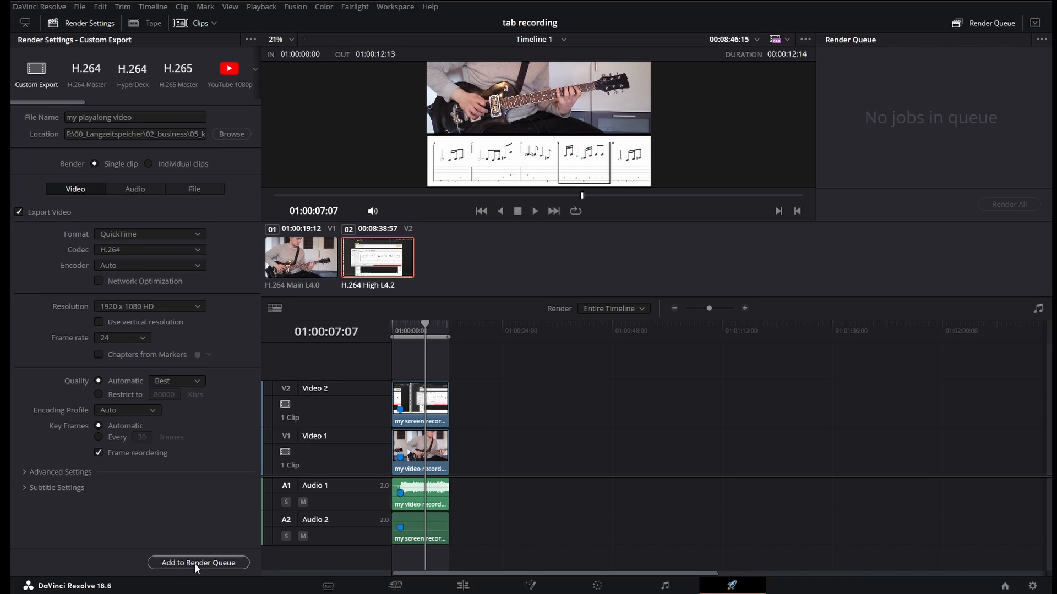
click(198, 563)
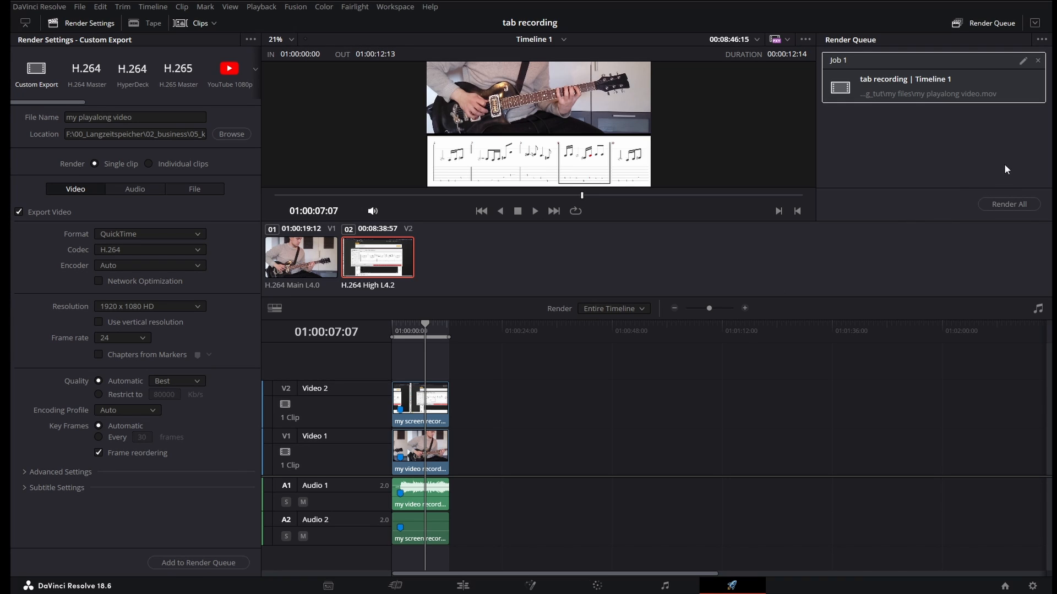